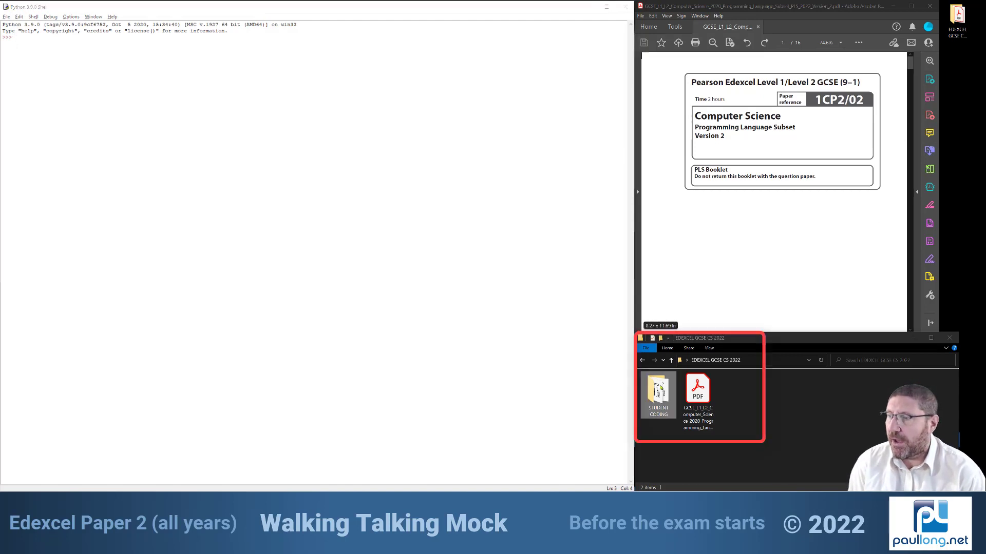
Step: Search the PLS booklet for 'supper' to find the isupper string method
double_click(658, 391)
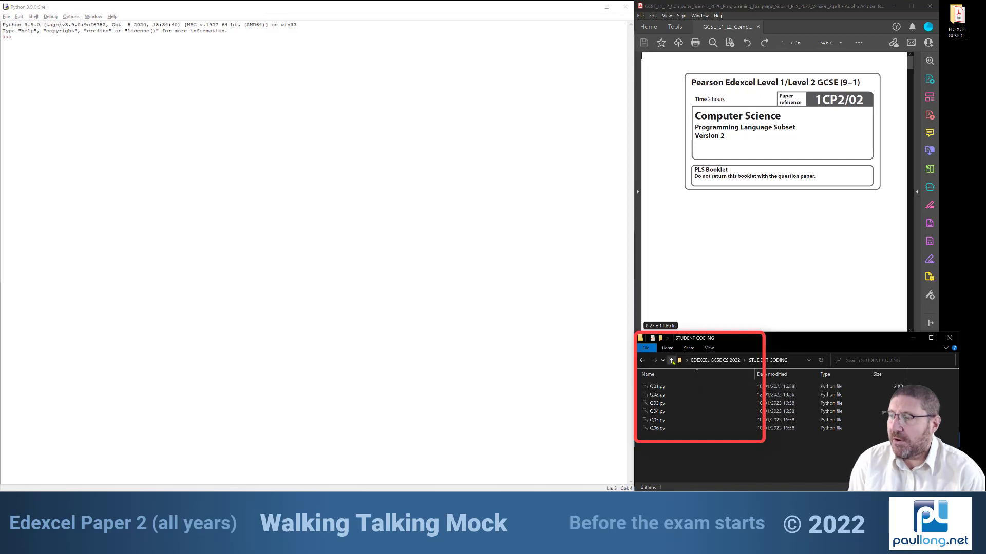
left_click(671, 360)
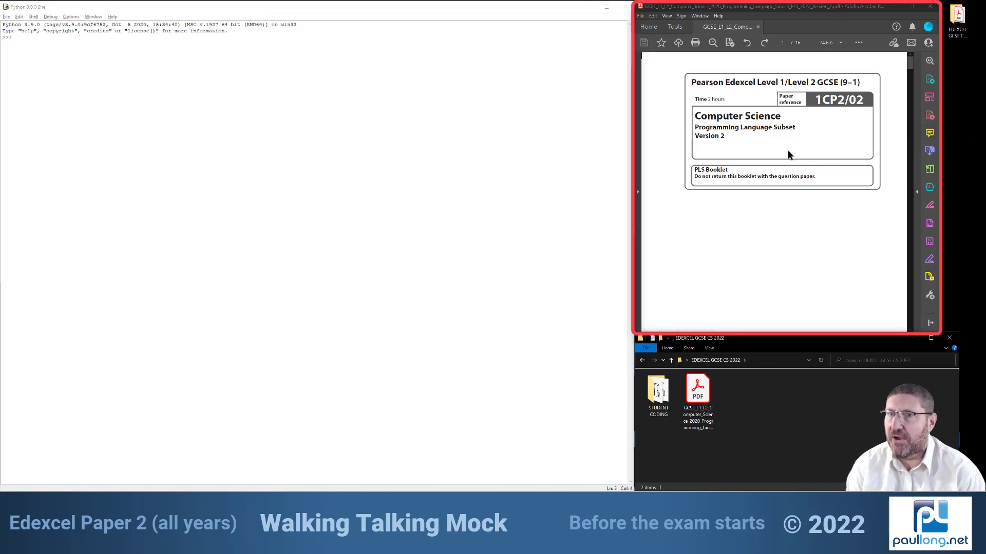
mouse_move(747, 222)
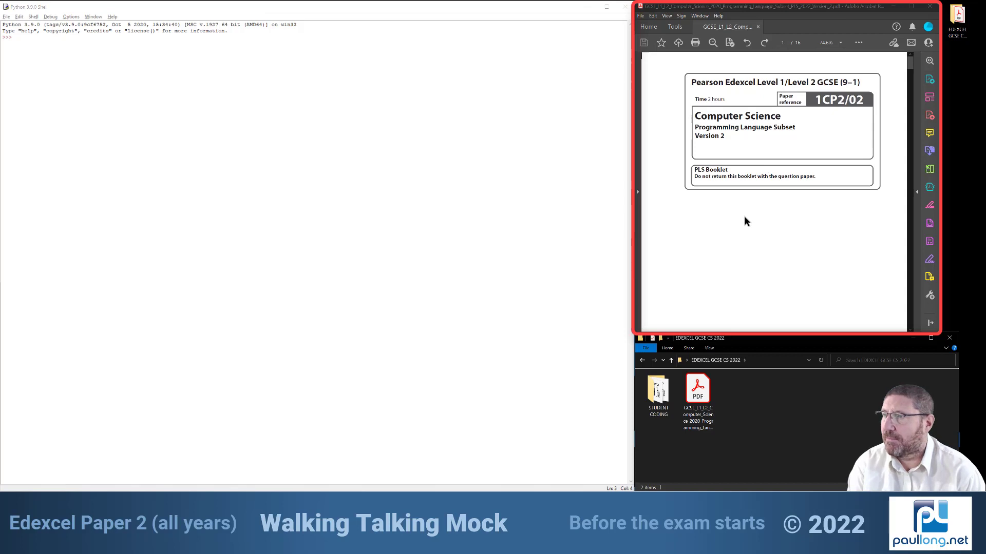
key("ctrl+f")
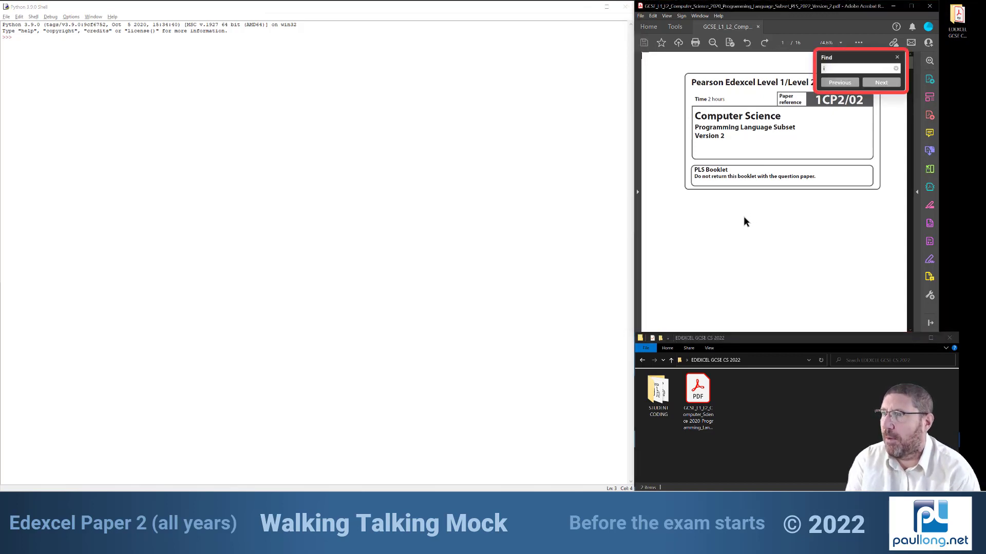
type("supper")
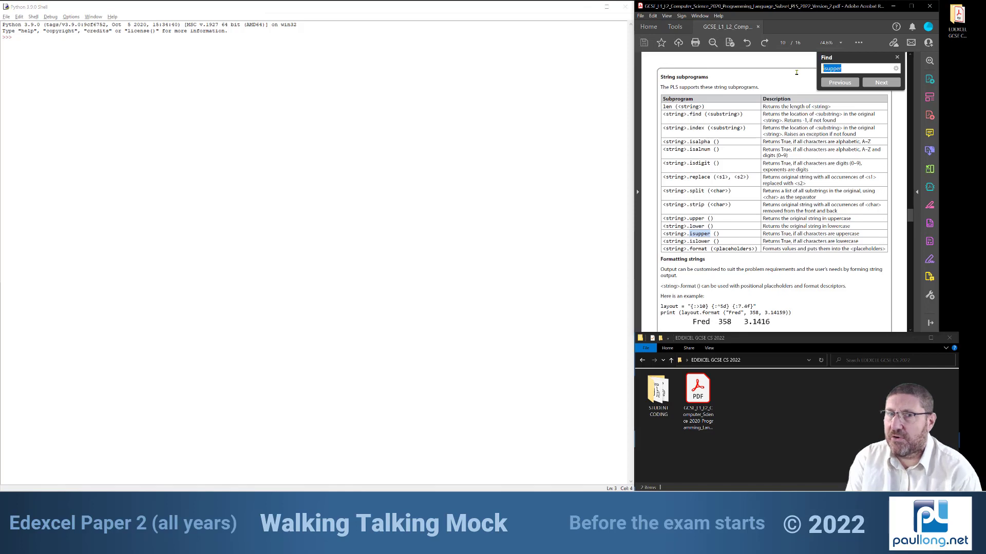
Step: Search the booklet for 'for' and step through its matches
type("for")
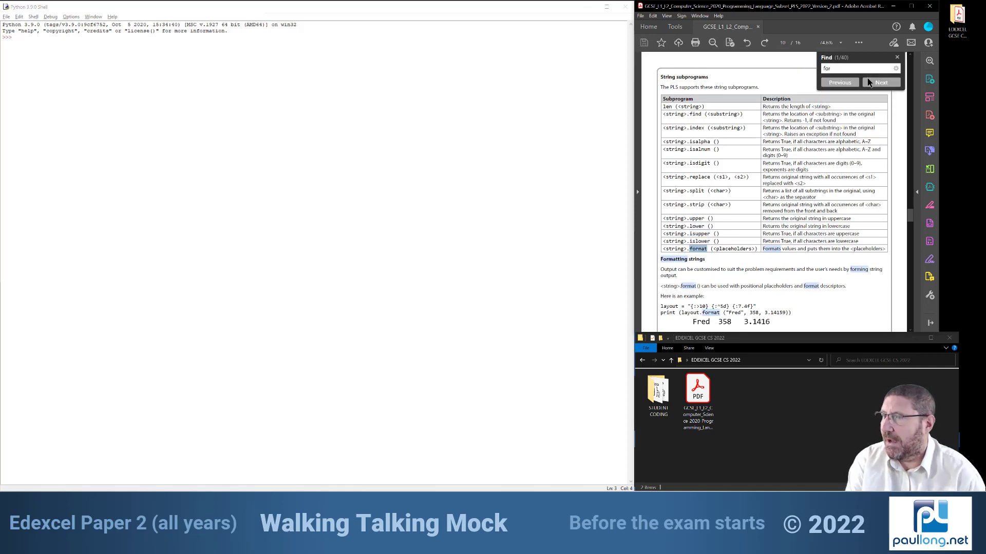
left_click(881, 82)
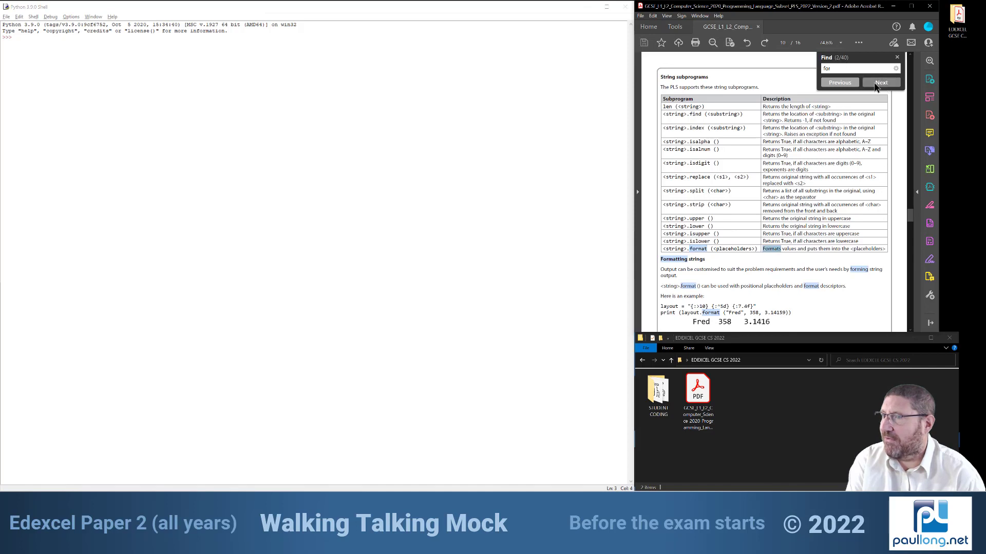
left_click(881, 82)
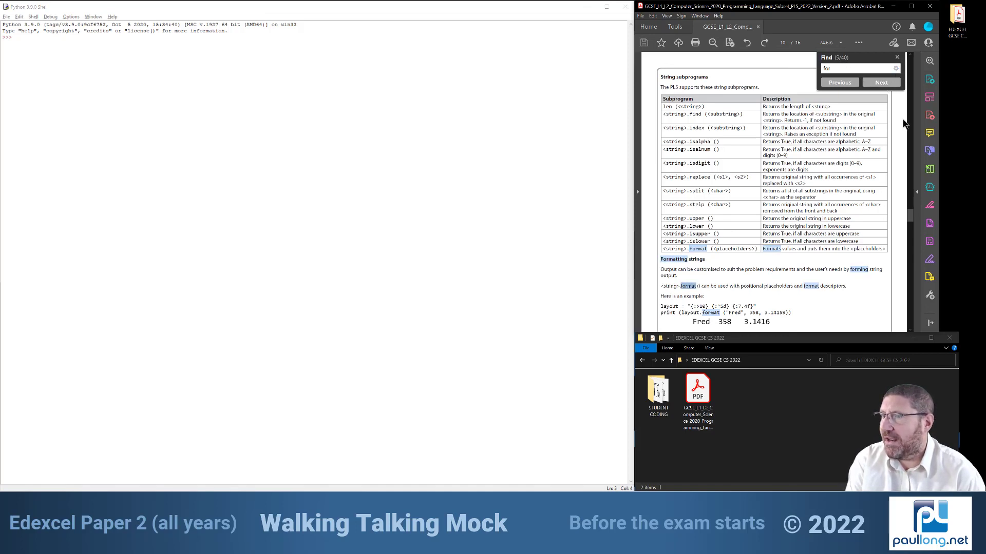
left_click(896, 56)
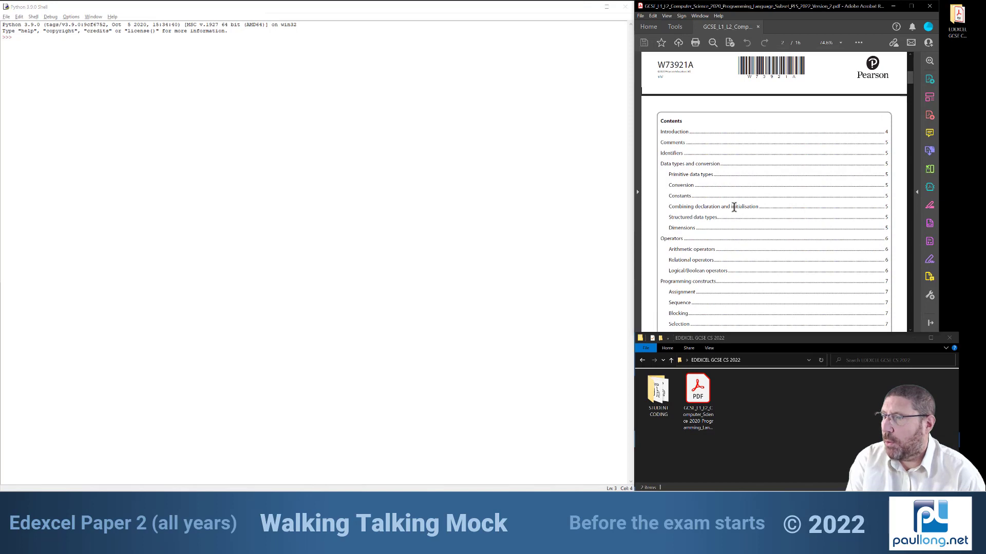
Step: Select the Repetition and Iteration contents entries to reach the page 7 loop tables
scroll("down", 3)
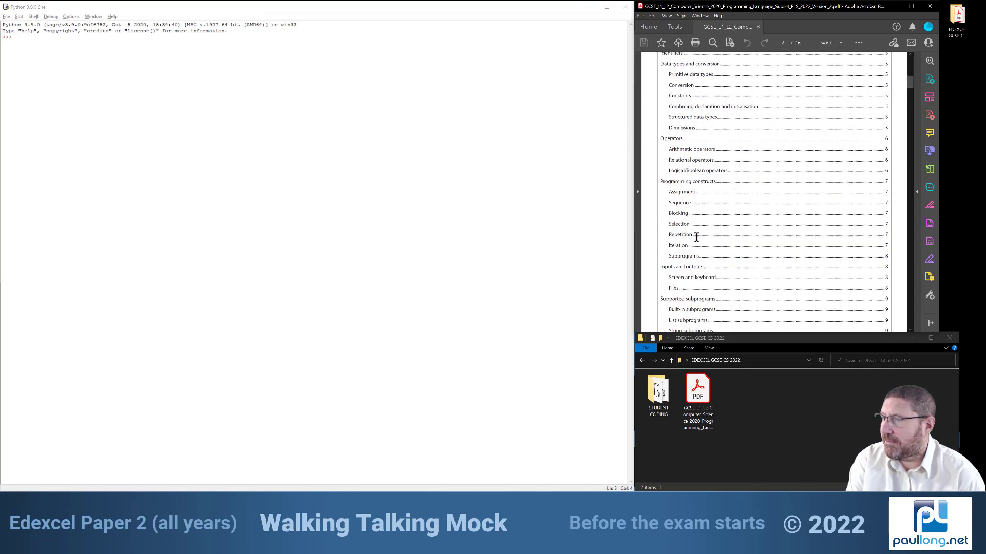
left_click_drag(678, 235, 887, 256)
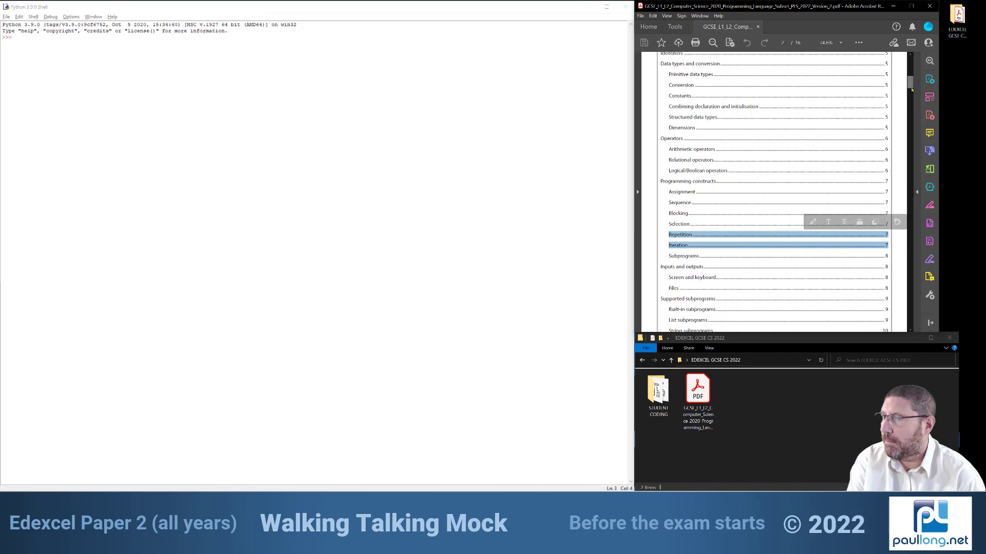
scroll("down", 3)
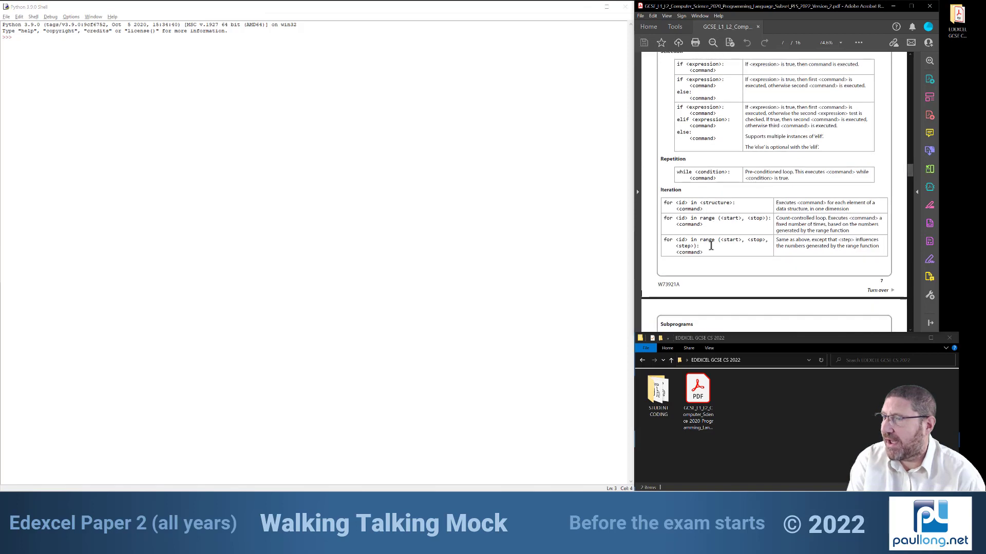
left_click_drag(663, 239, 703, 251)
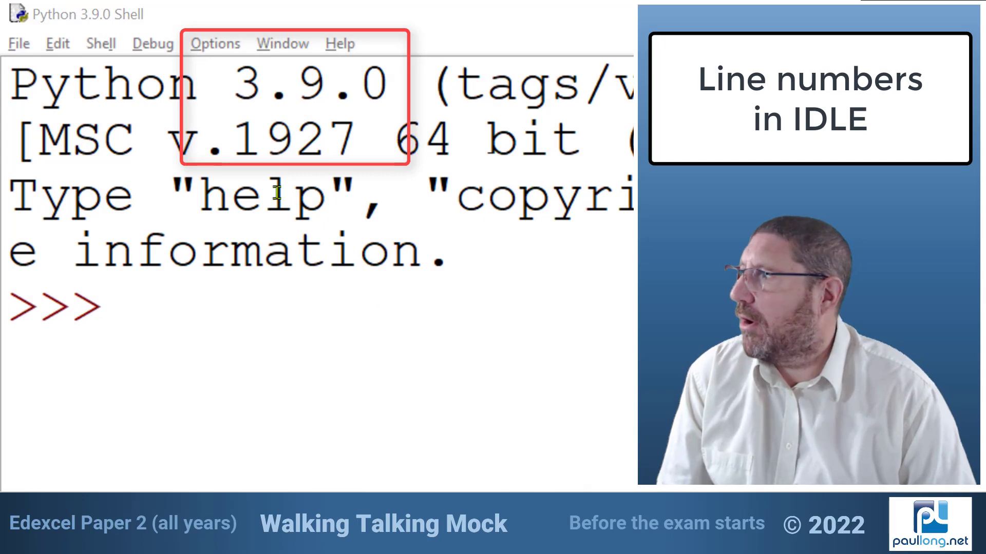
Step: Tick 'Show line numbers in new windows' in IDLE's General settings and confirm
left_click(215, 44)
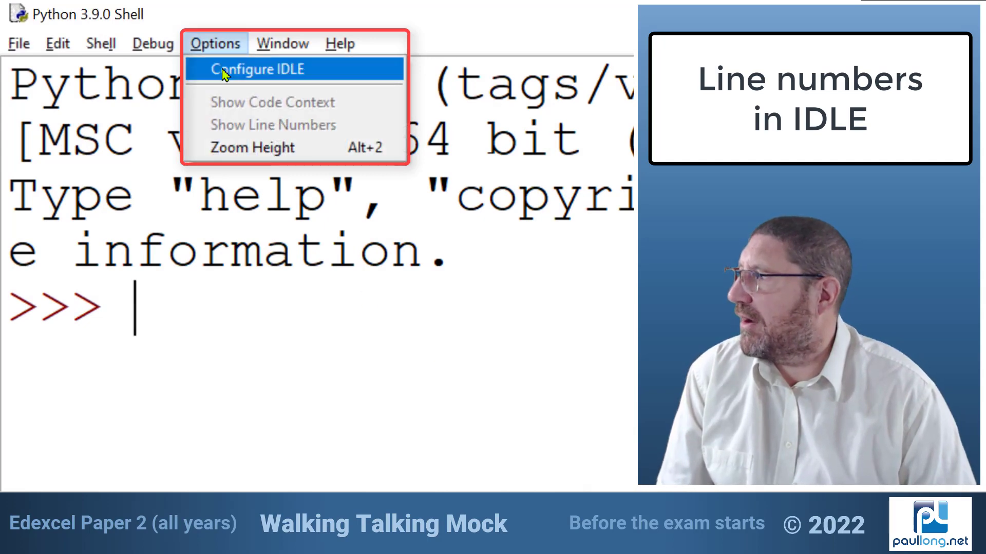
left_click(259, 70)
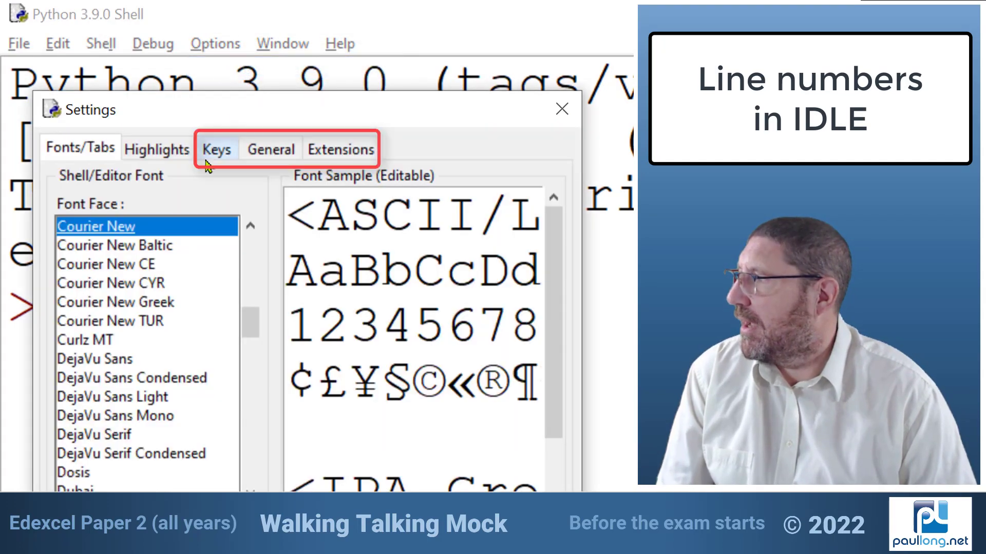
left_click(270, 149)
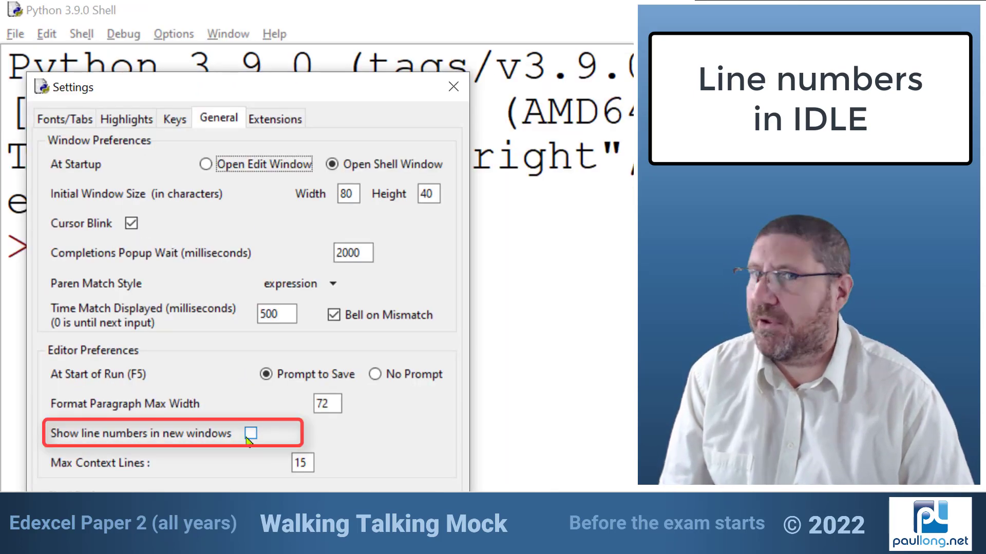
left_click(250, 434)
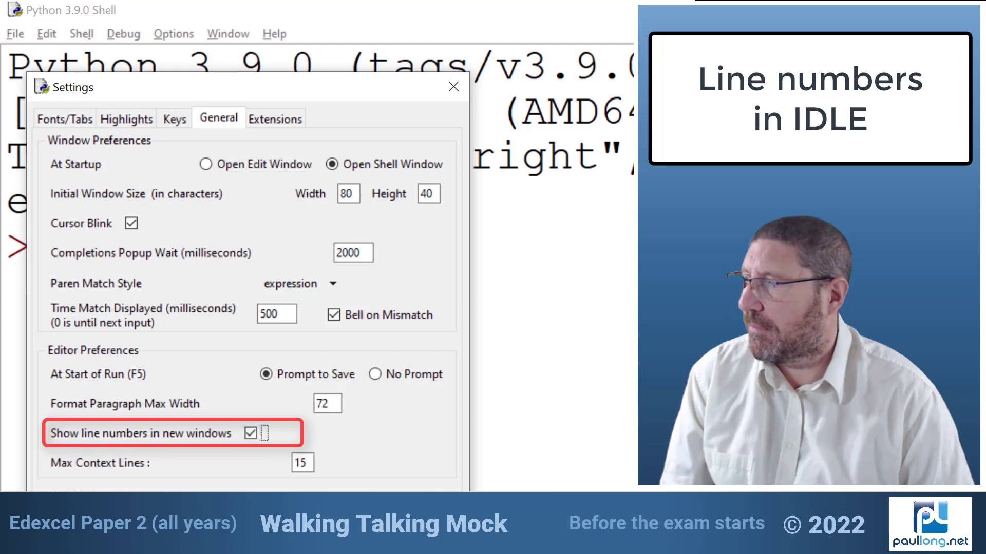
left_click(453, 86)
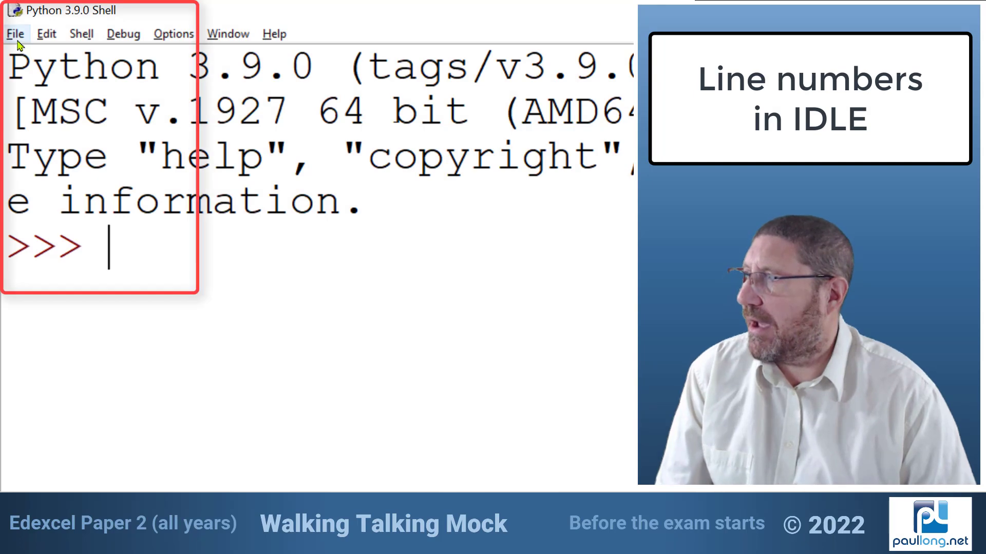
Step: Create a new script with print("hello") followed by several blank lines
left_click(16, 34)
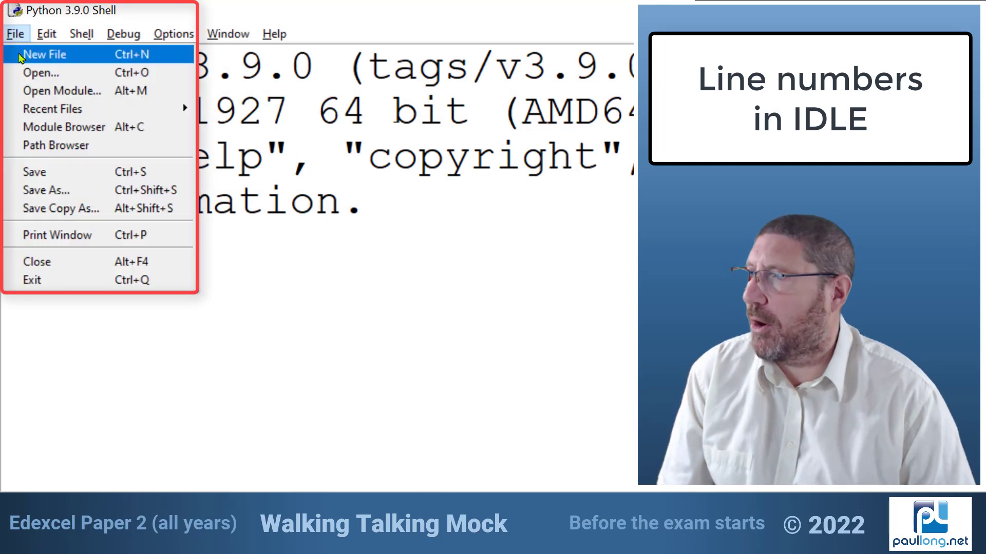
left_click(49, 53)
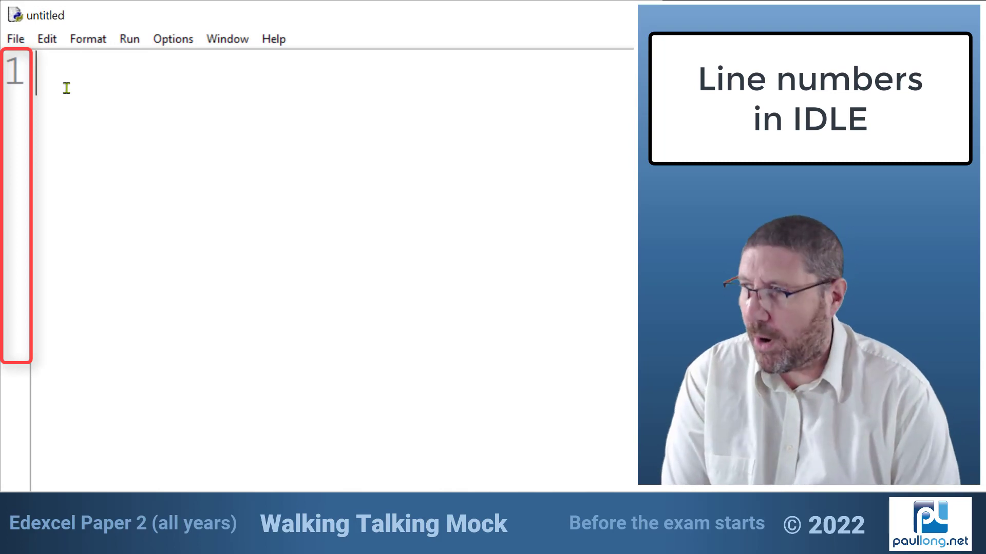
type("print(\"h")
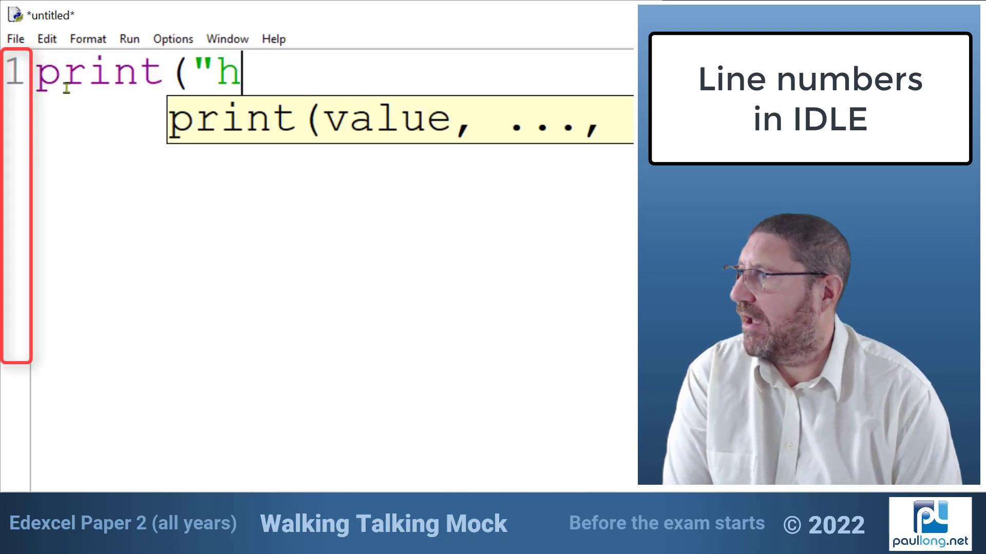
key("Return")
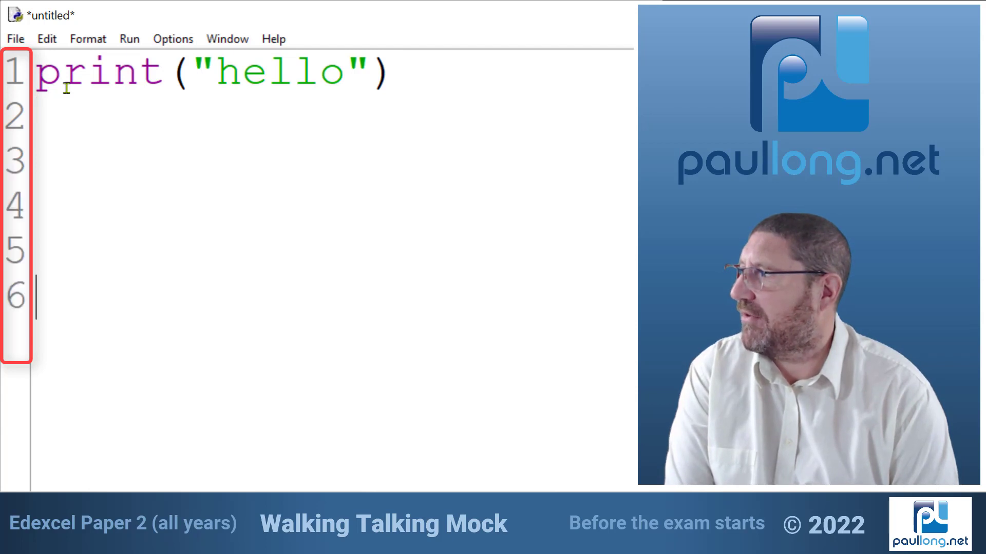
key("Return")
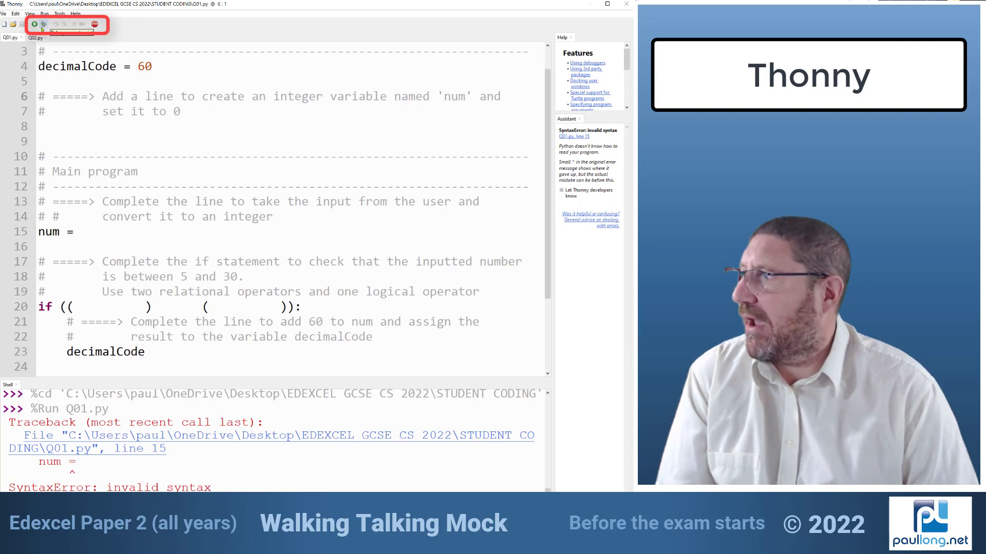
Step: Run Q01.py in Thonny and get the SyntaxError at line 15
left_click(43, 25)
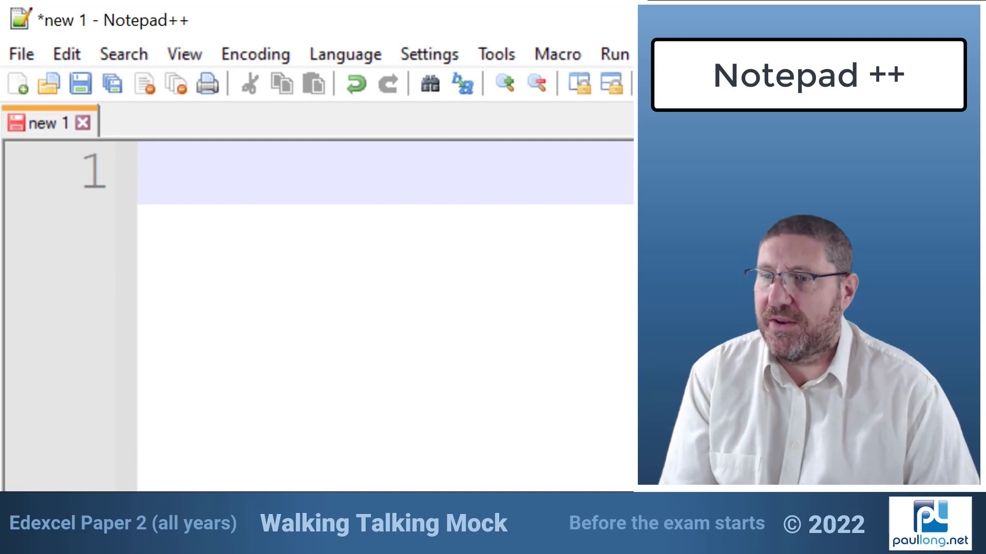
Step: Add empty lines to 'new 1' and bring up the View > Show Symbol options
left_click(153, 177)
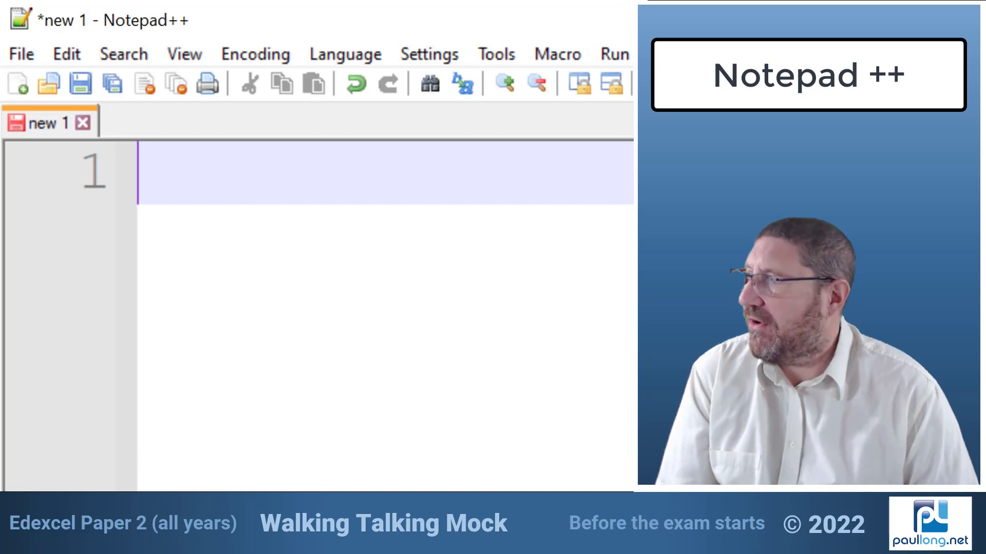
mouse_move(189, 182)
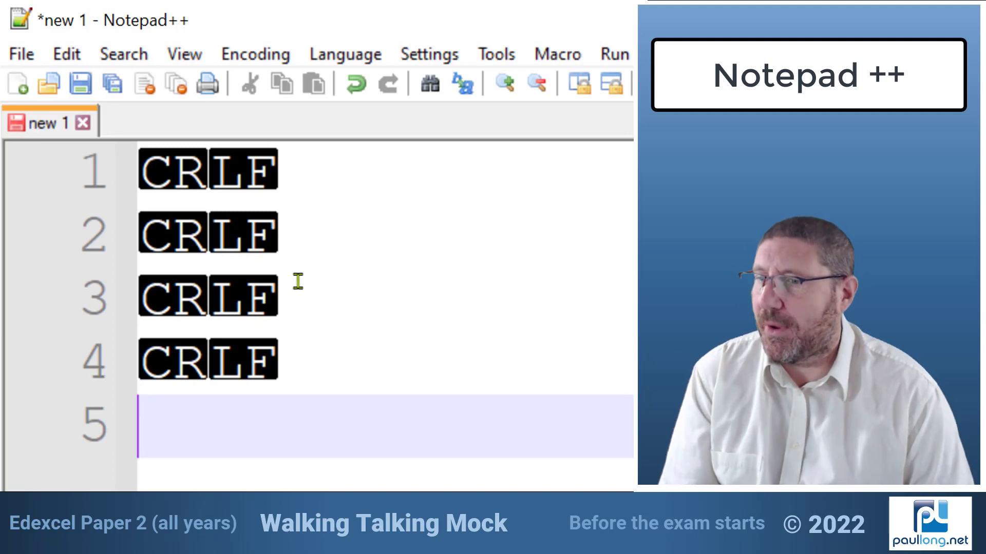
mouse_move(333, 372)
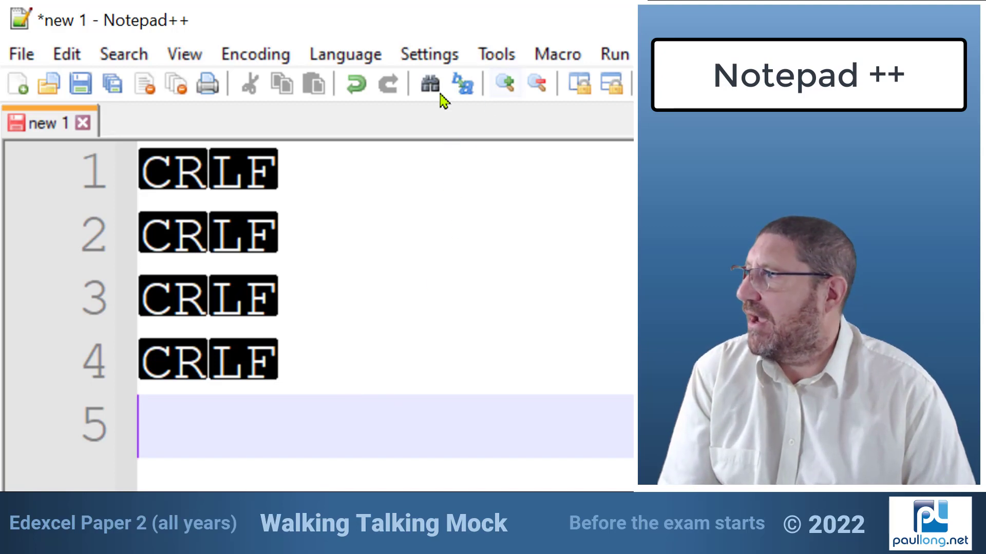
left_click(184, 53)
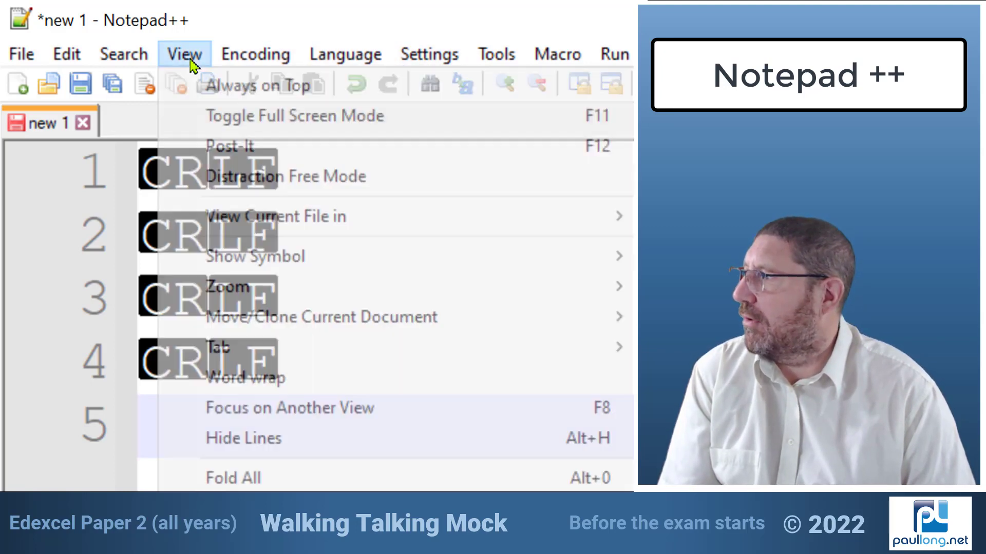
mouse_move(264, 254)
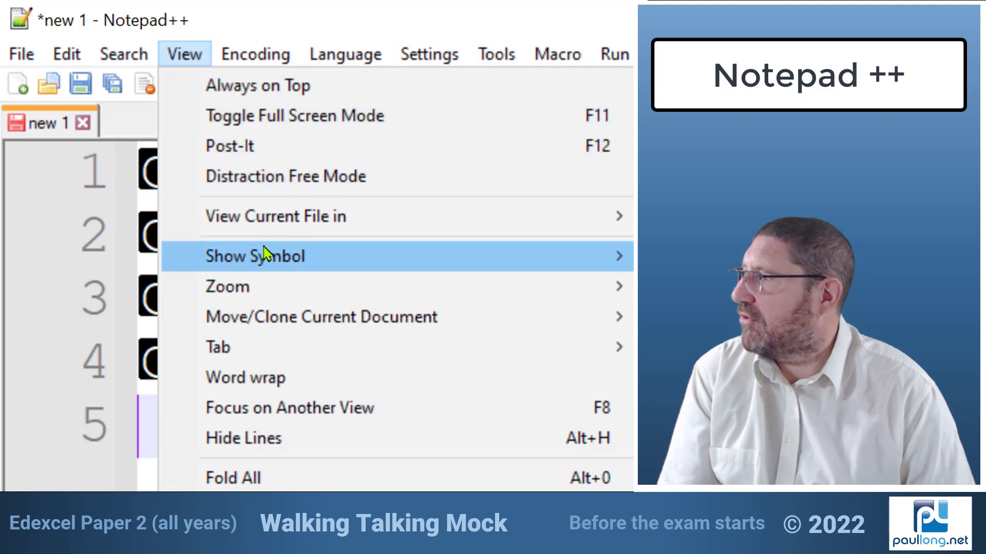
left_click(255, 256)
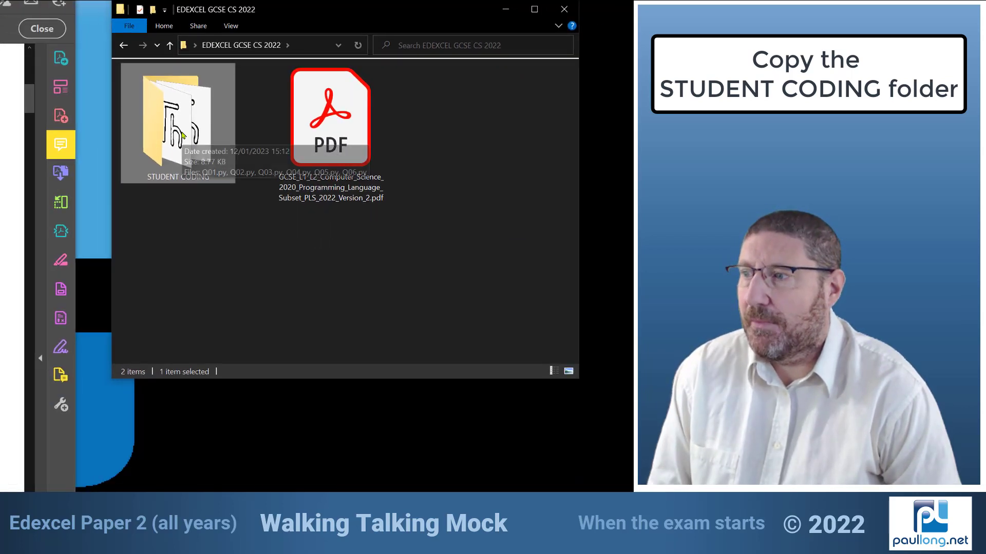
Step: Bring up the actions menu for the STUDENT CODING folder to copy it
right_click(182, 134)
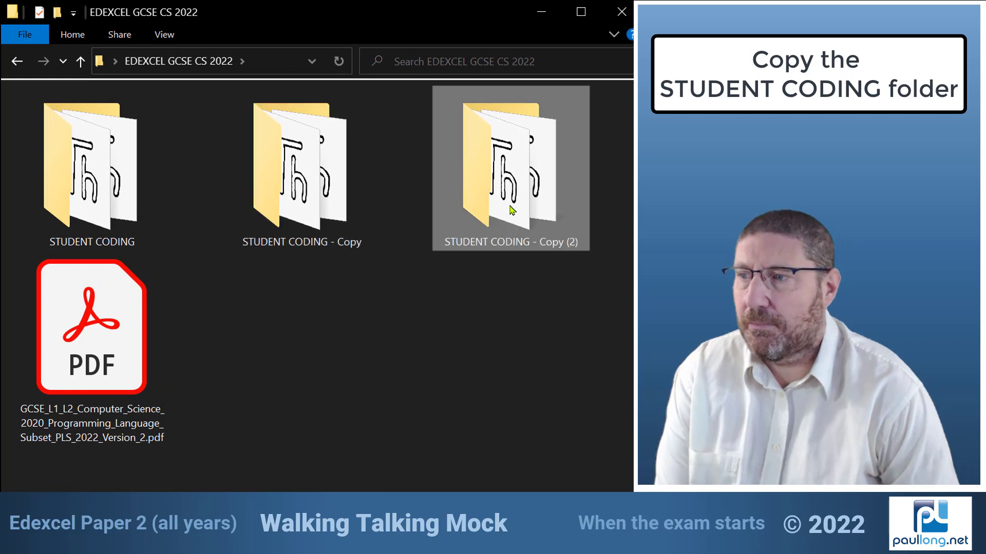
mouse_move(538, 292)
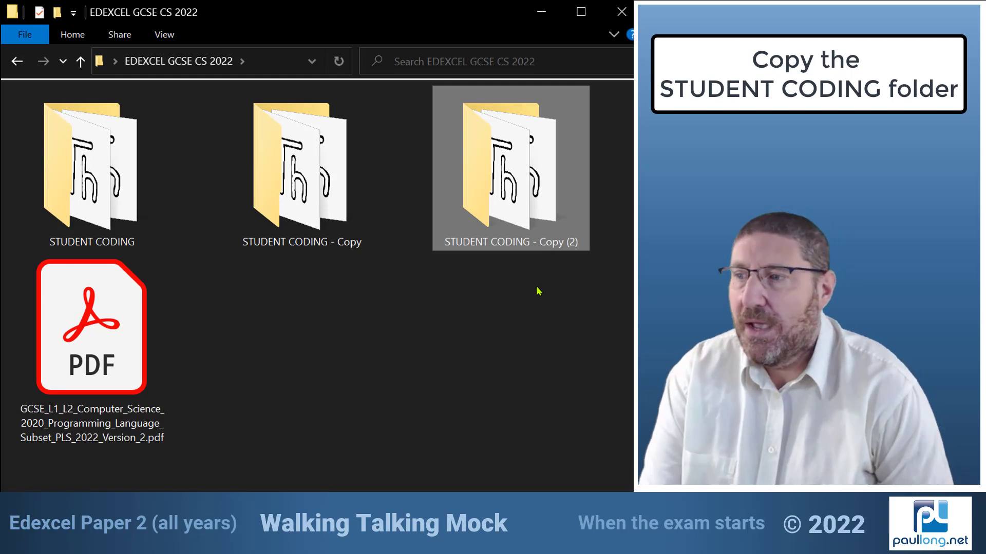
left_click(302, 170)
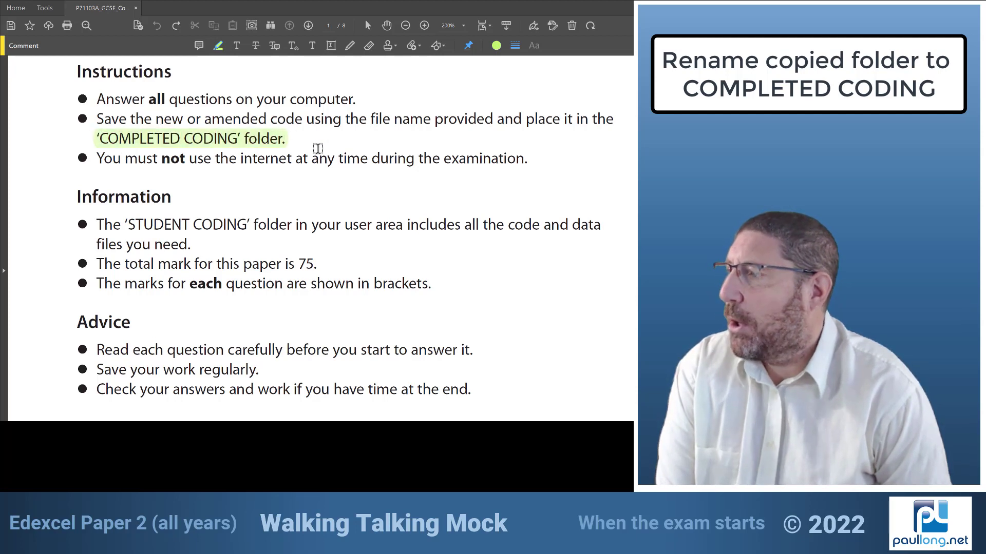
mouse_move(457, 180)
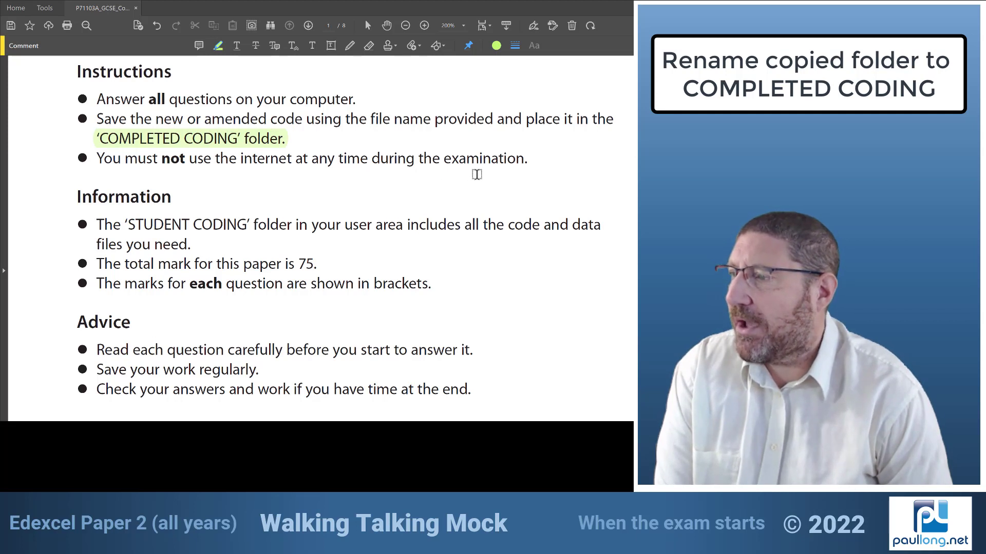
mouse_move(486, 170)
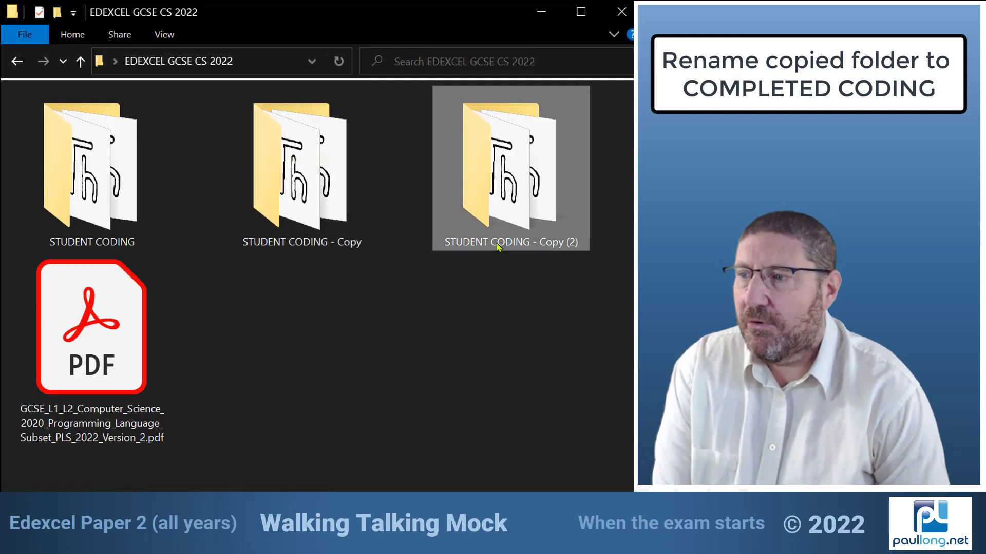
Step: Rename 'STUDENT CODING - Copy (2)' to COMPLETE CODING
left_click(510, 242)
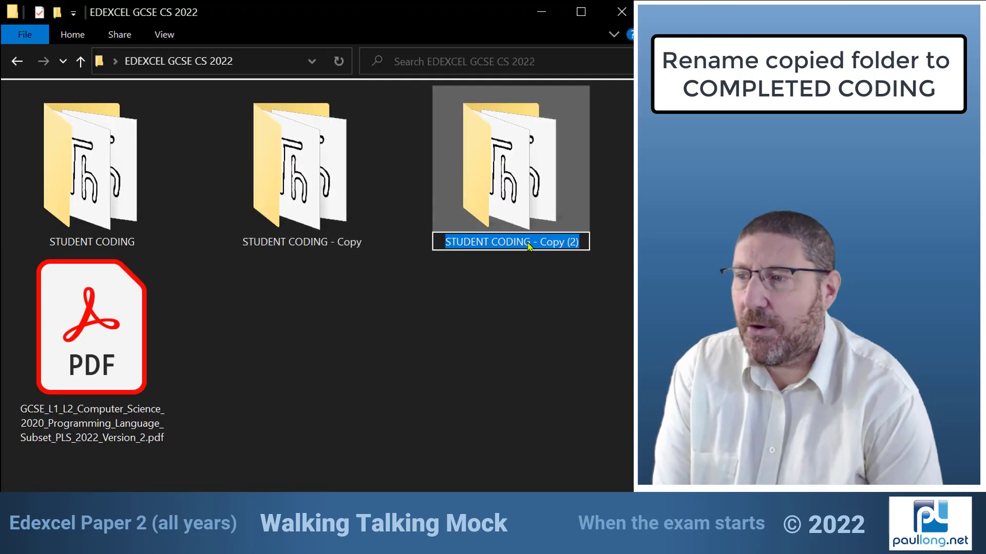
type("COMPLETE")
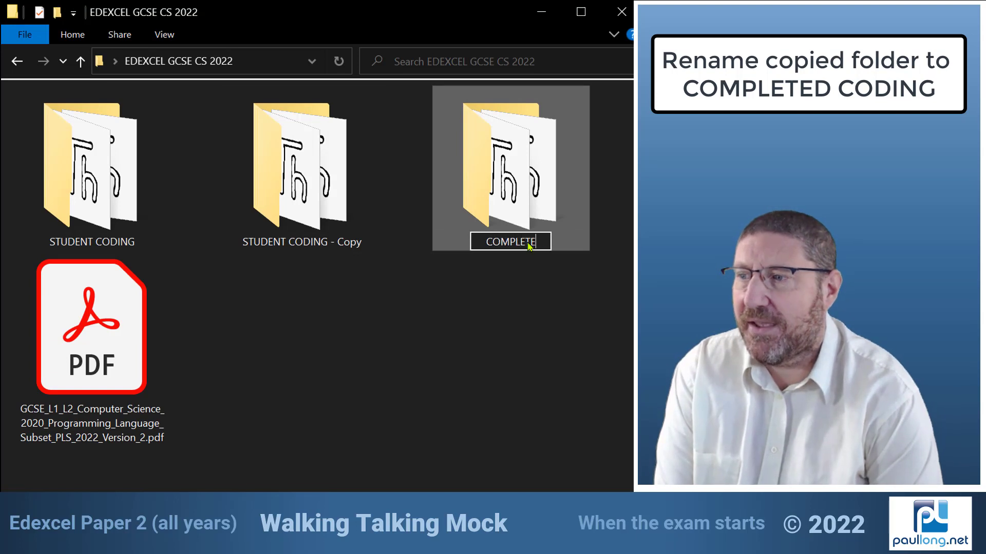
type("CODING")
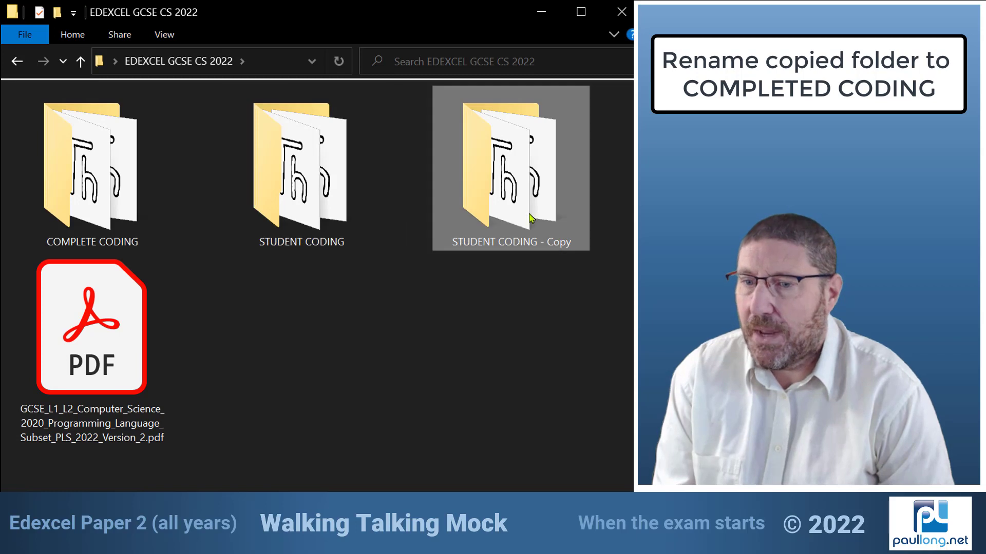
mouse_move(530, 276)
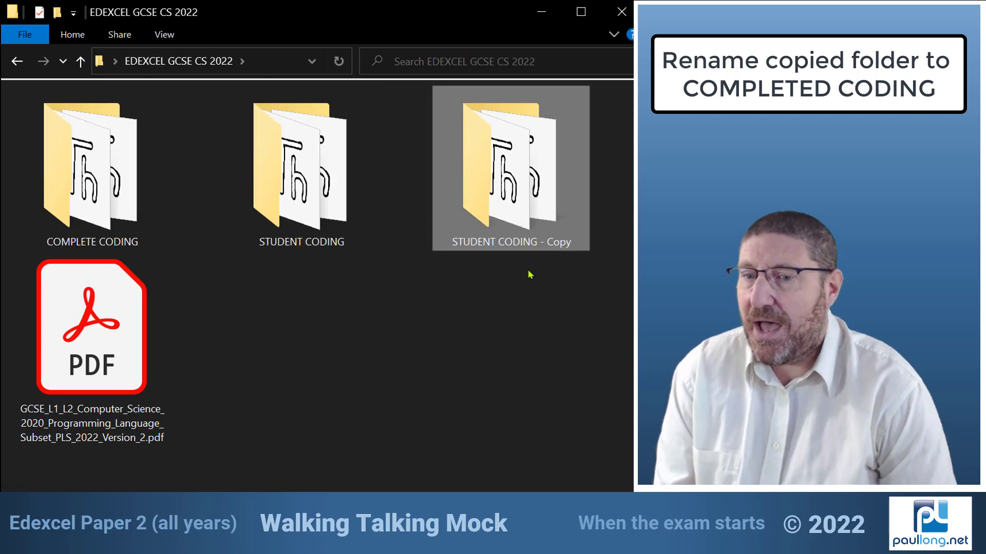
mouse_move(515, 300)
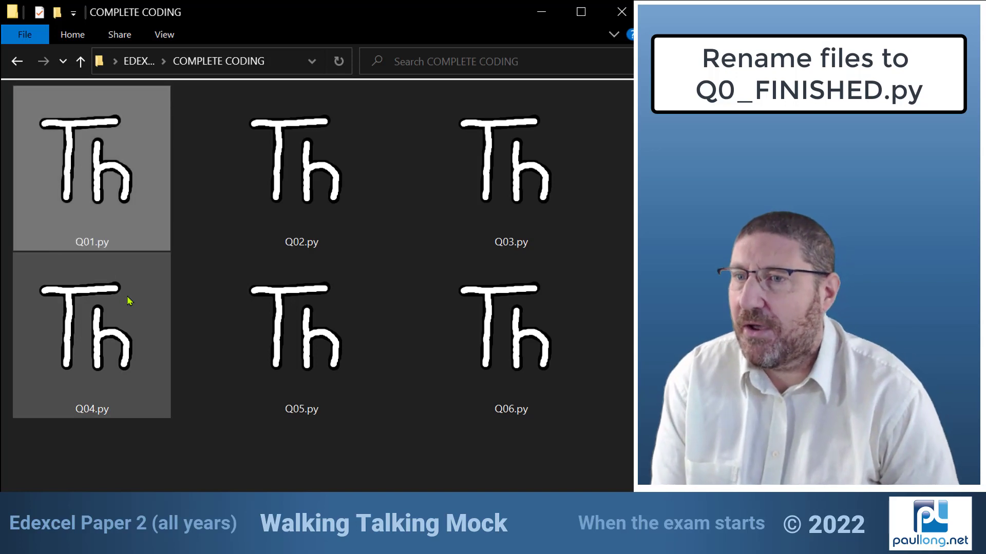
Step: Rename Q01.py through Q06.py to Q01FINISHED.py through Q06FINISHED.py
left_click(204, 471)
type("FINISHED")
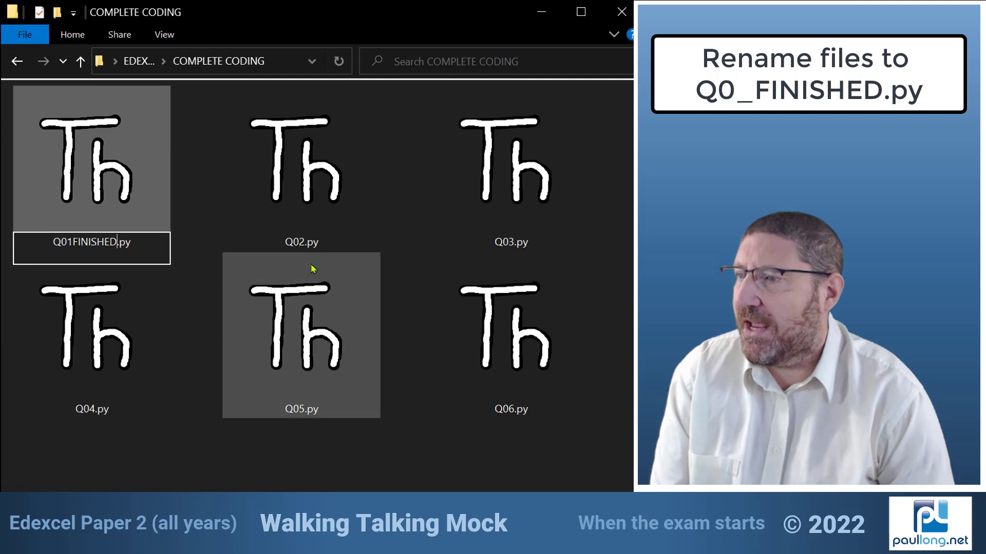
left_click(302, 175)
type("FINISHED")
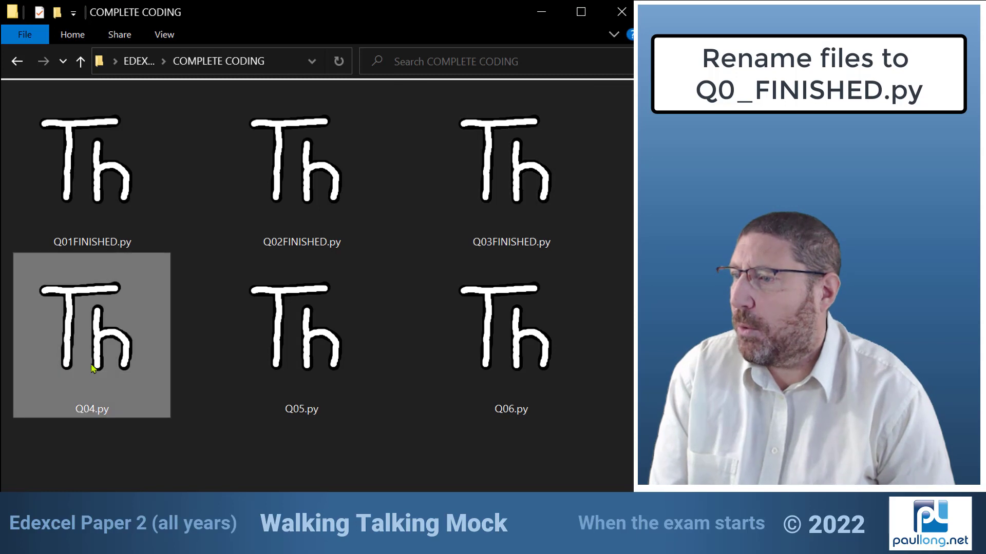
left_click(92, 409)
type("FINISHED")
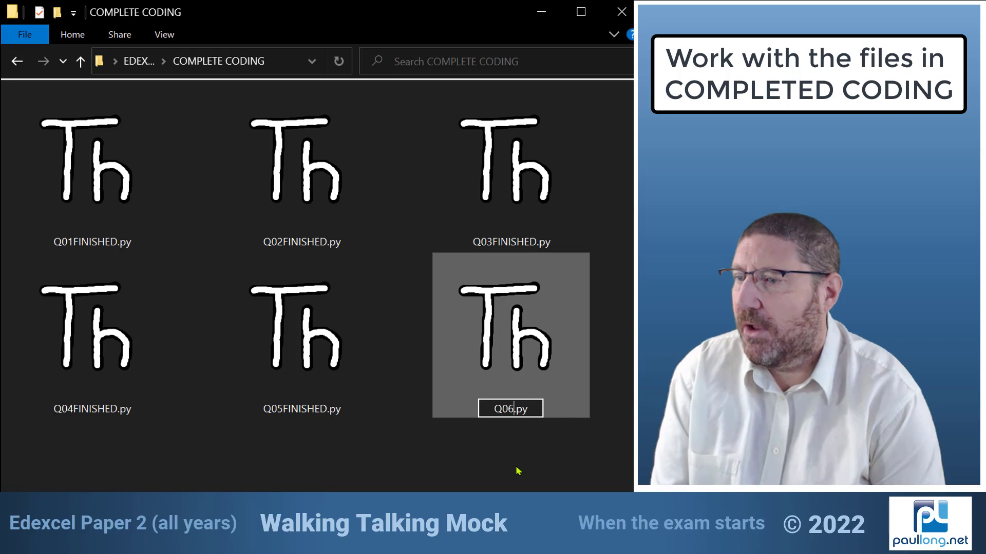
key("Enter")
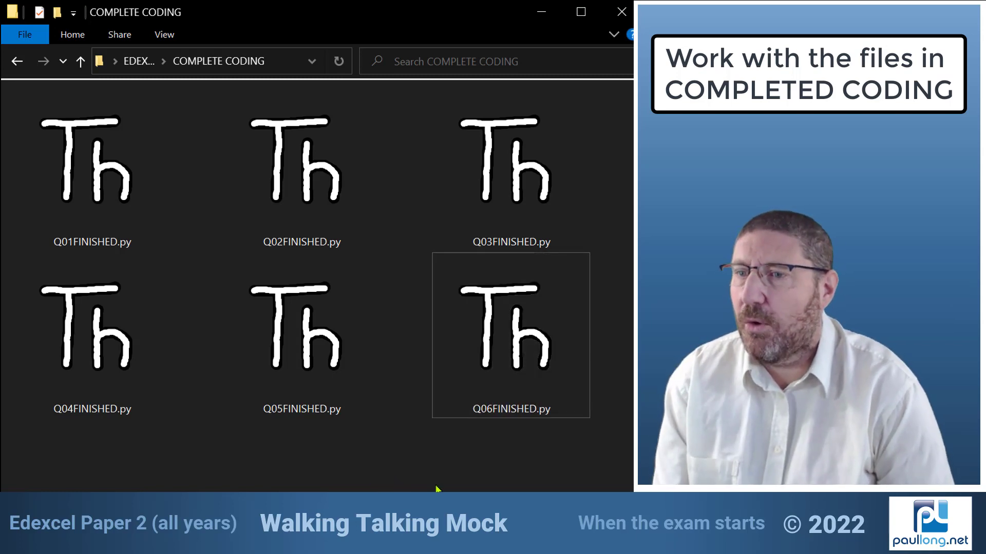
mouse_move(428, 476)
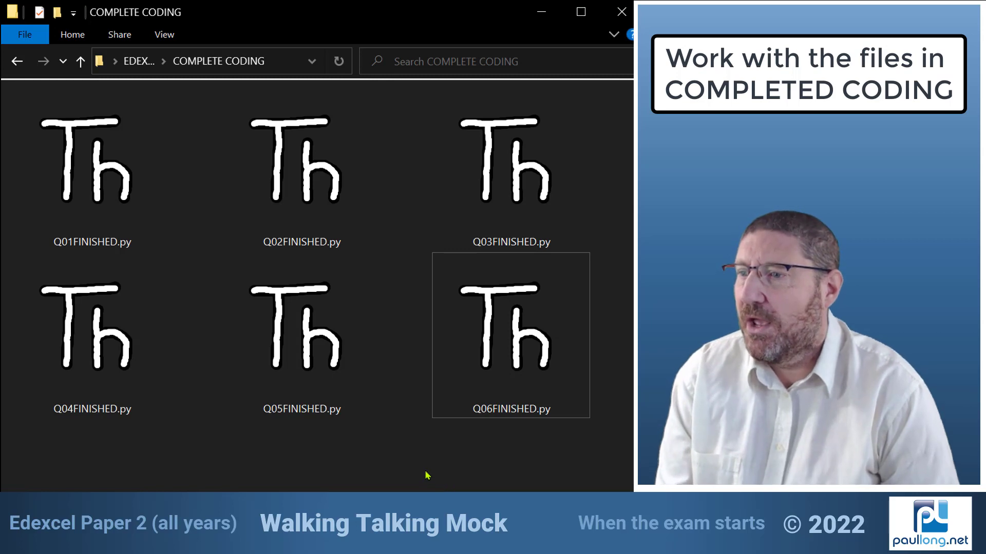